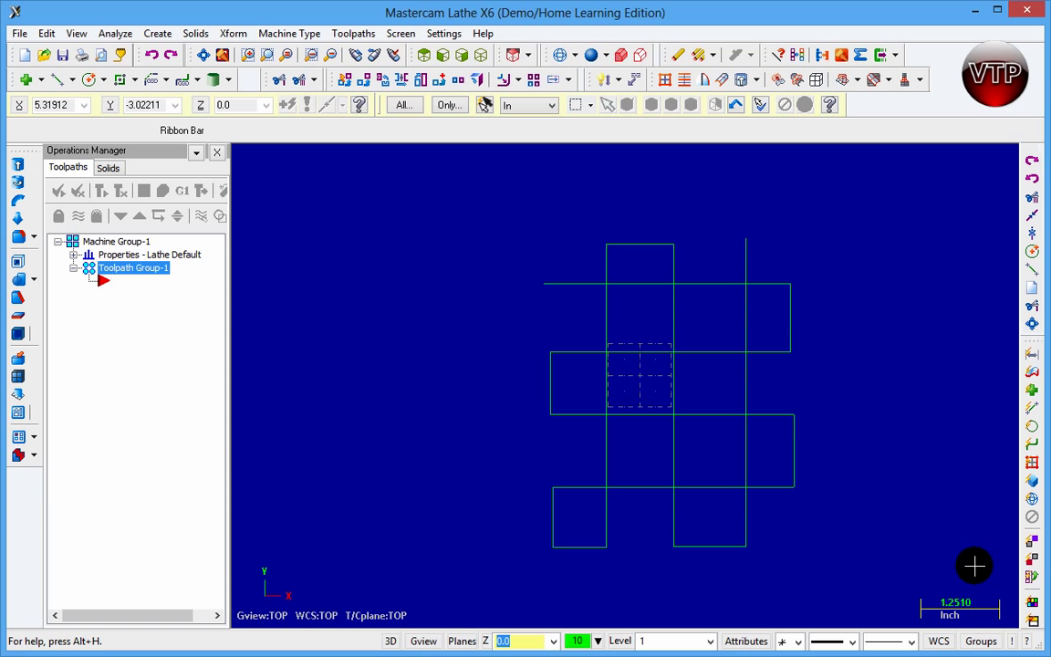
mouse_move(593, 303)
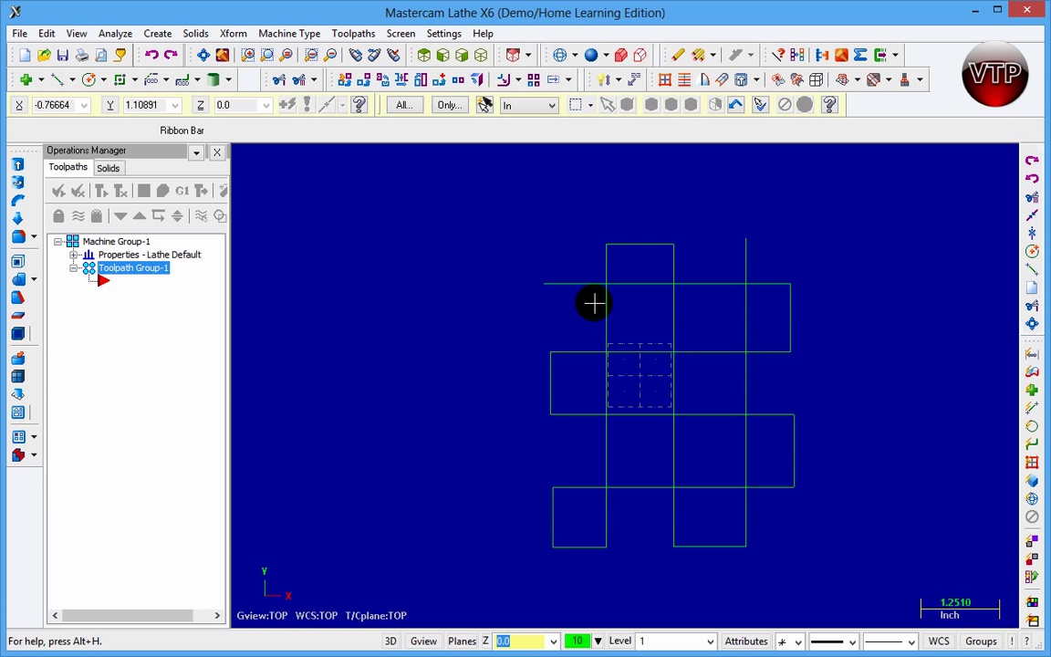
mouse_move(383, 351)
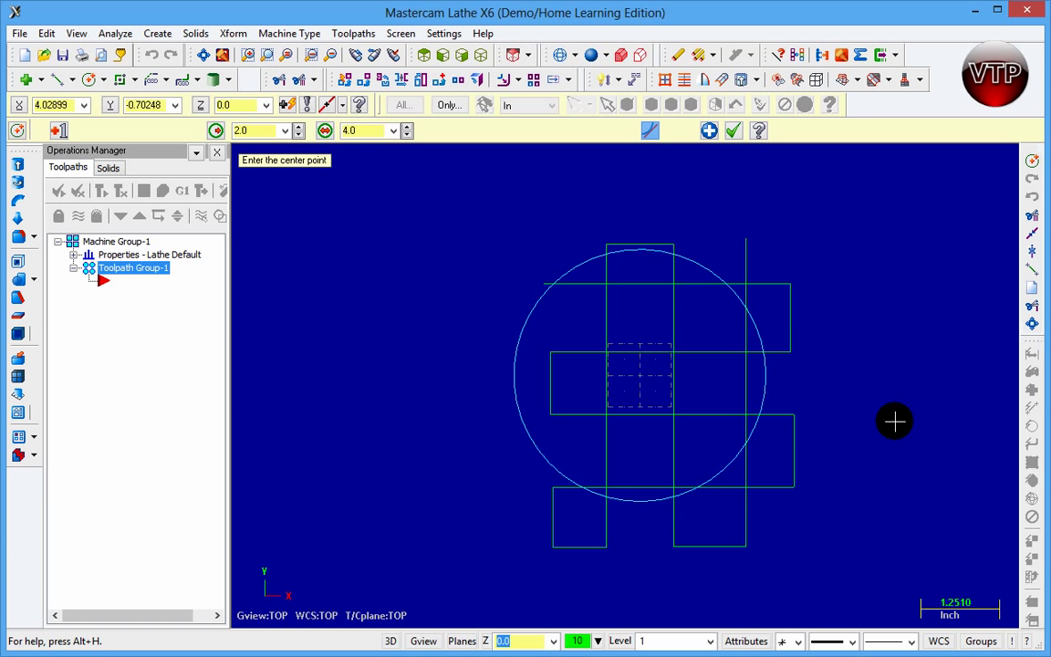
Step: Expand the Trim/Break dropdown to show Break Two Pieces, Trim Many and Join entities
left_click(314, 80)
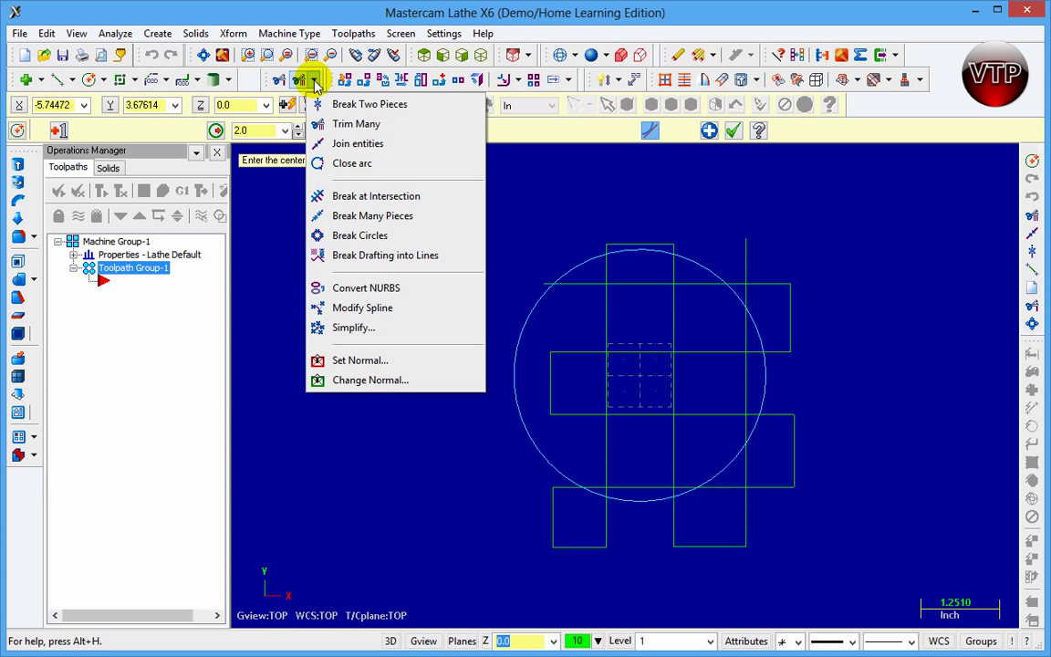
mouse_move(368, 102)
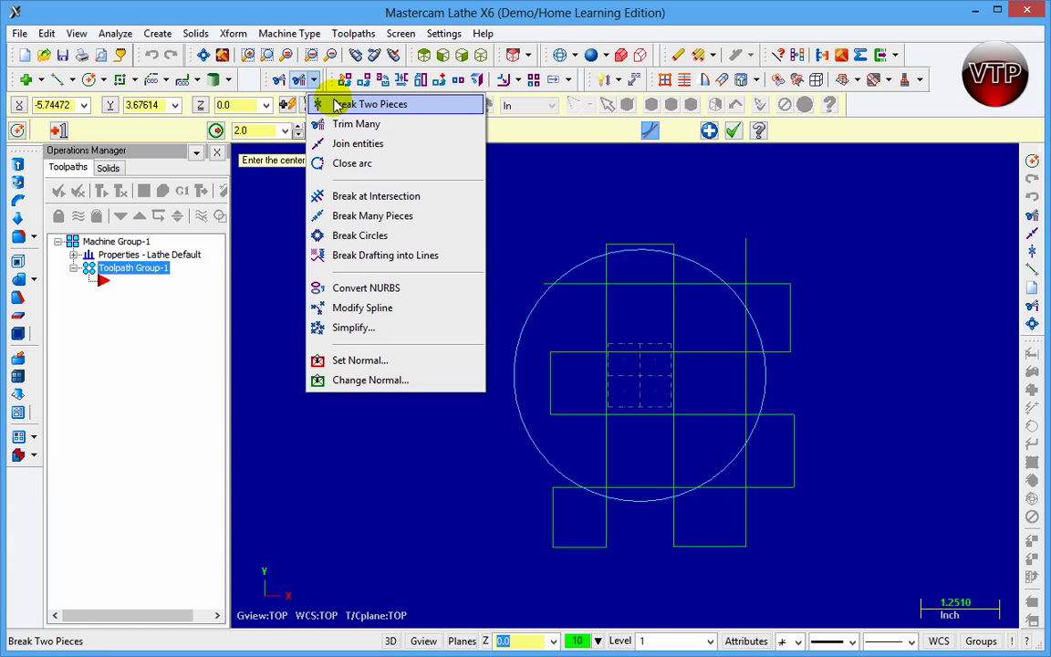
mouse_move(369, 124)
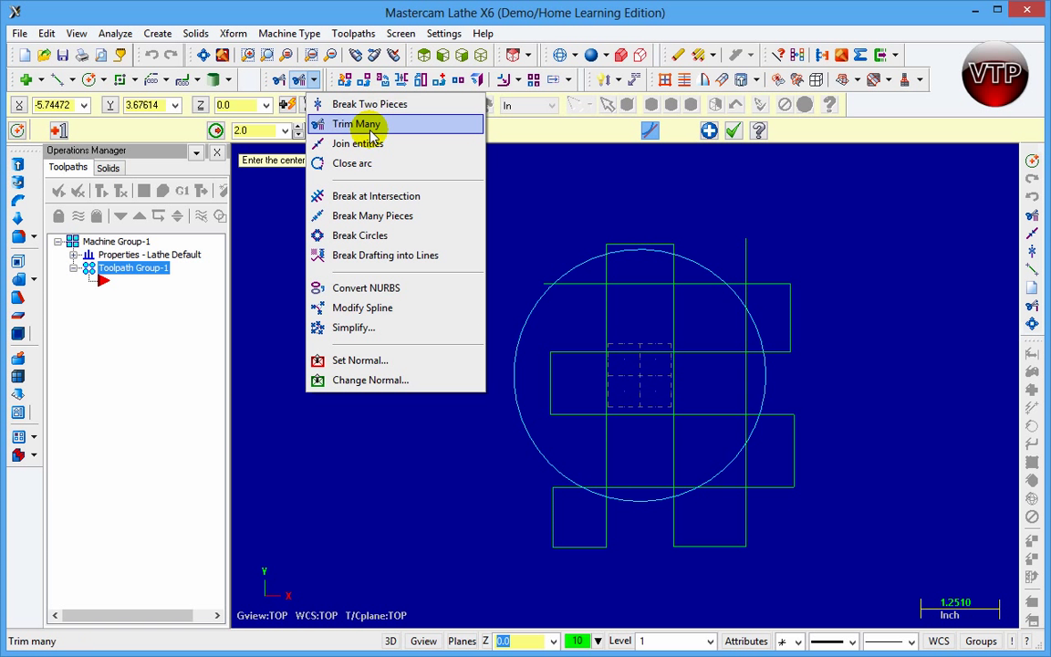
mouse_move(368, 142)
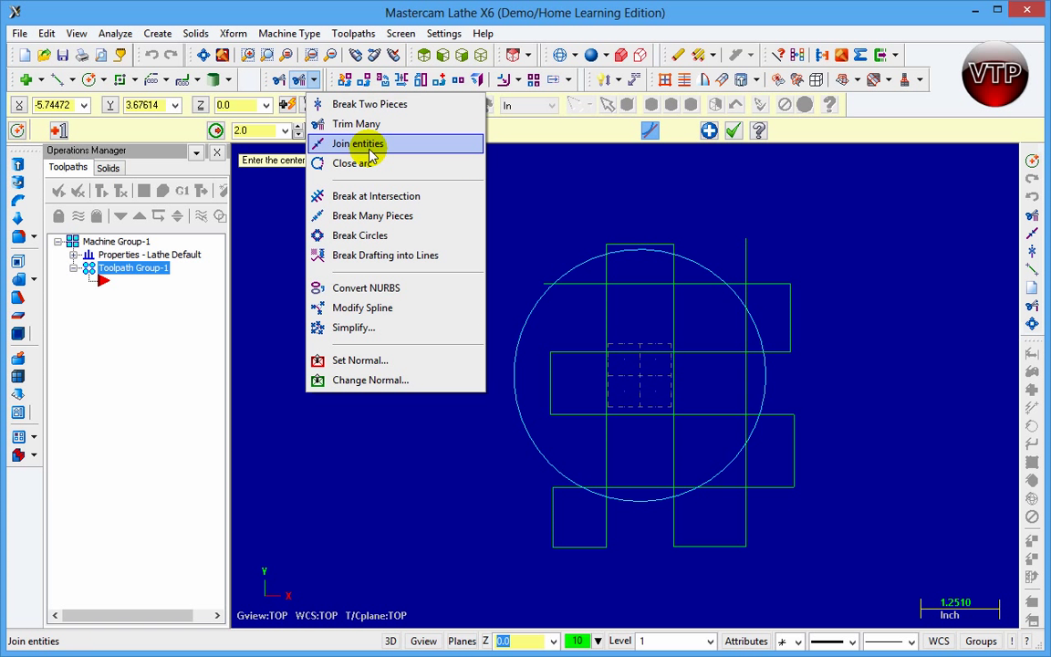
mouse_move(368, 102)
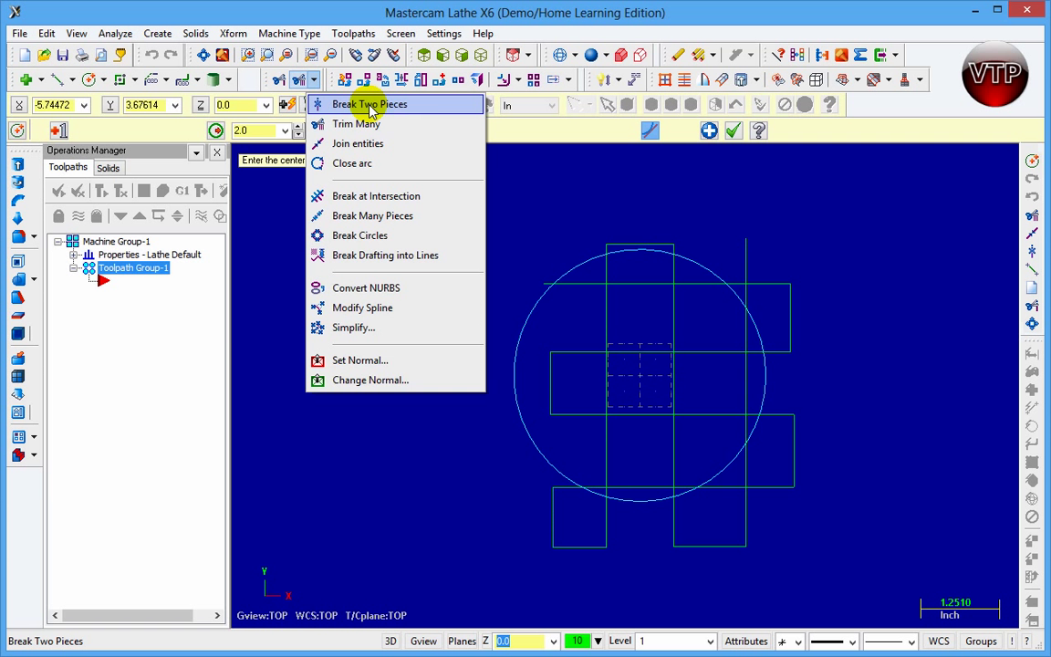
Step: Break the rectangle line in two at the point where the circle crosses it
left_click(368, 104)
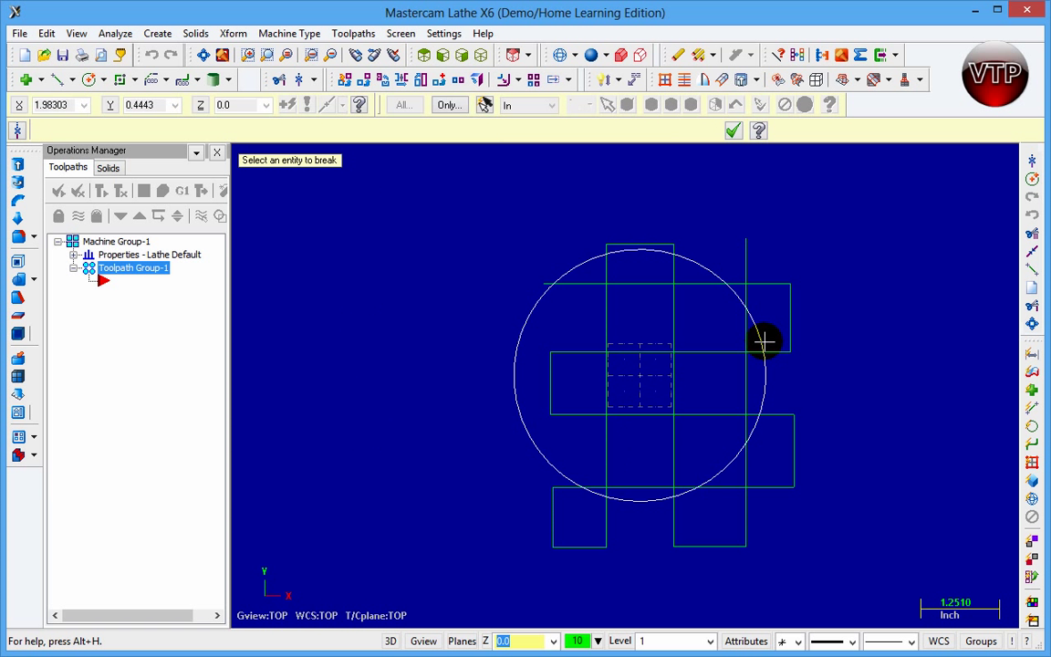
mouse_move(511, 469)
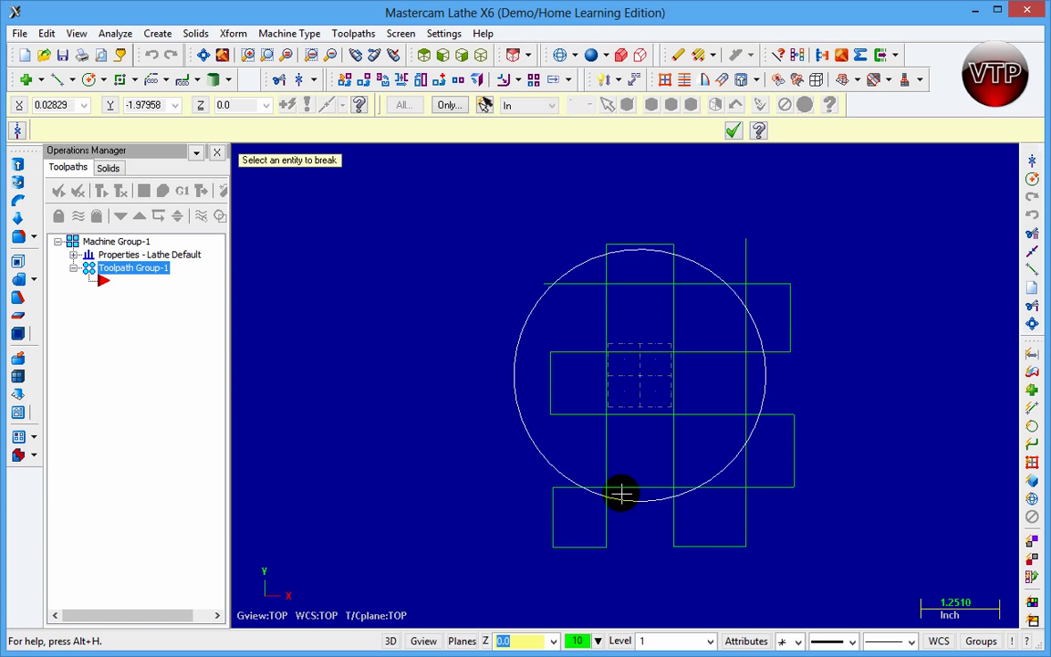
mouse_move(684, 422)
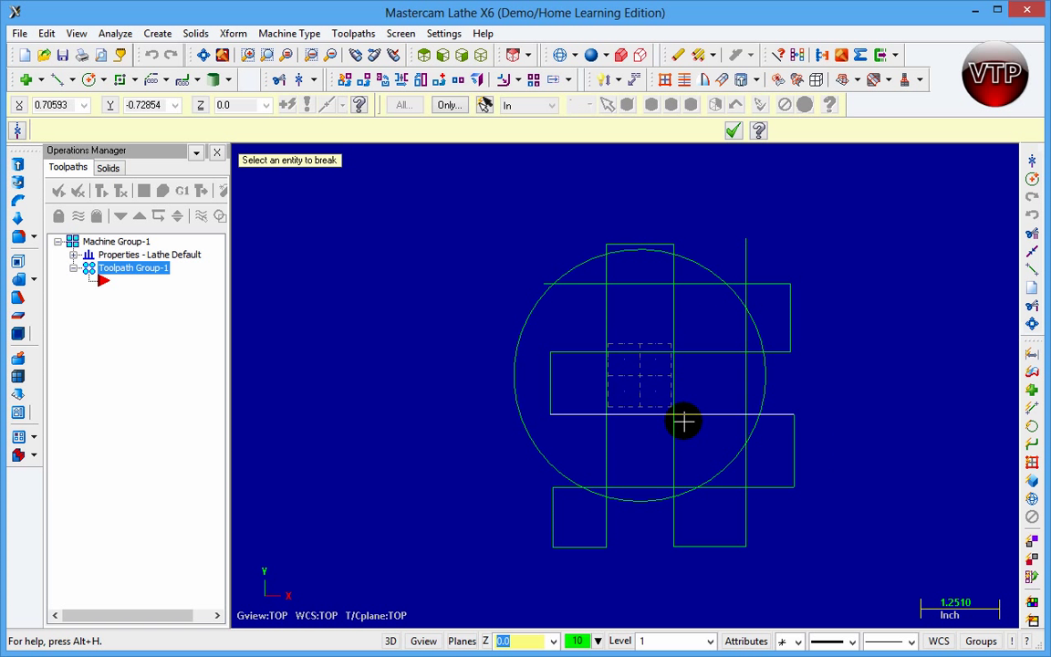
mouse_move(672, 297)
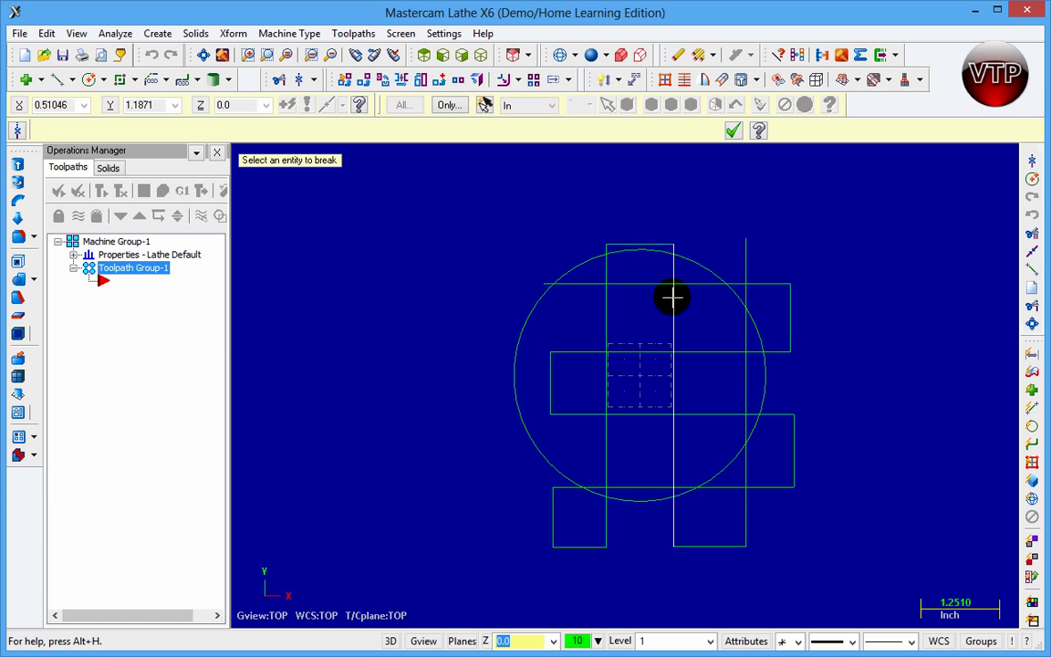
left_click(674, 296)
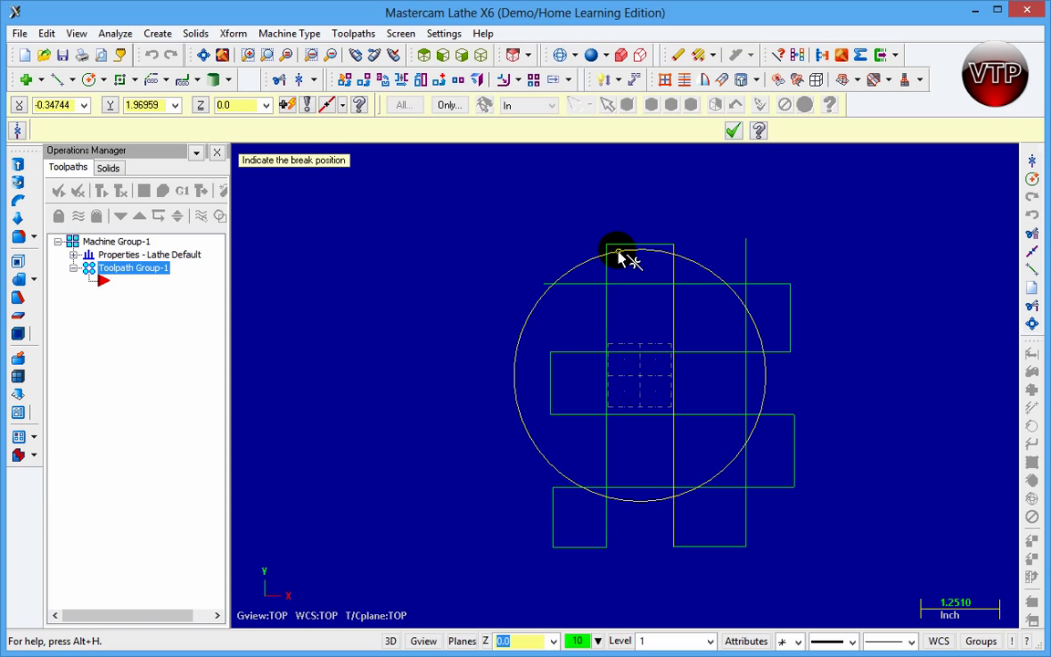
left_click(619, 252)
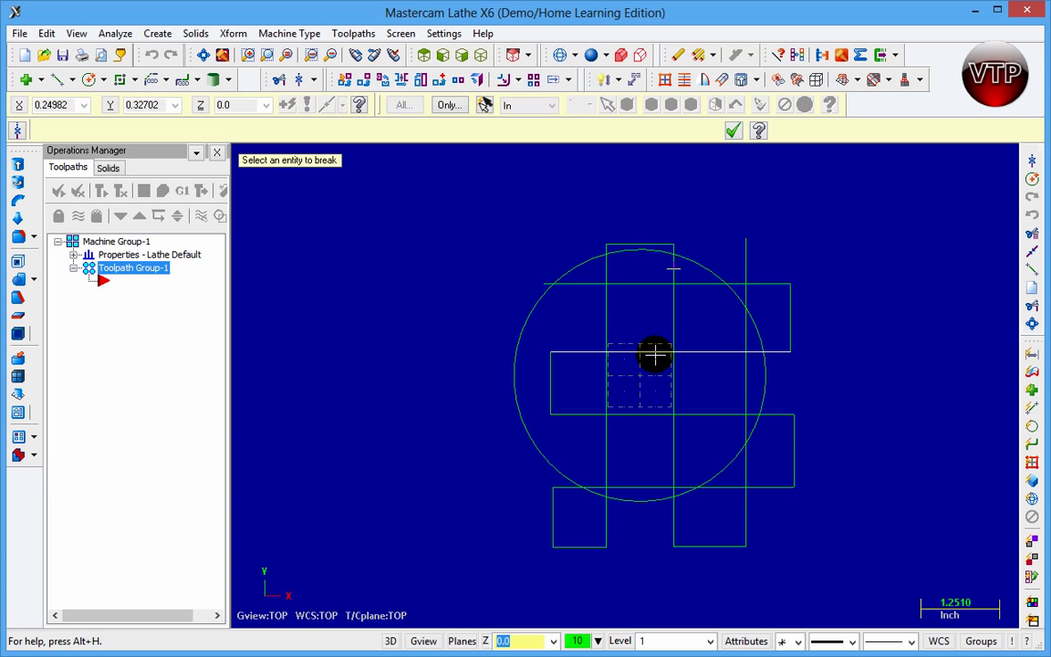
mouse_move(650, 326)
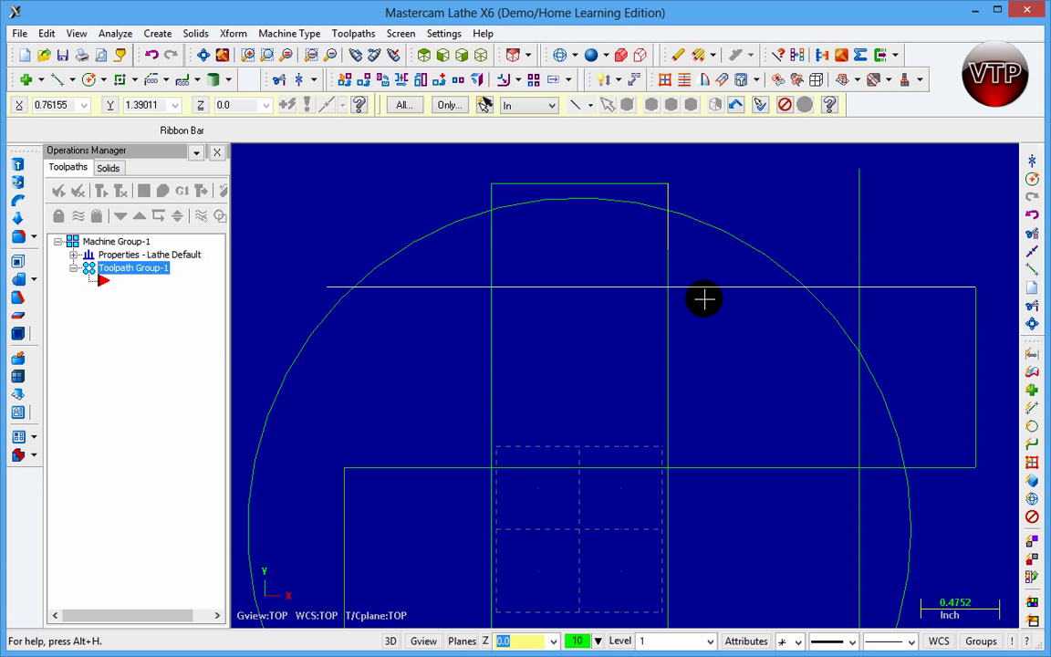
mouse_move(728, 414)
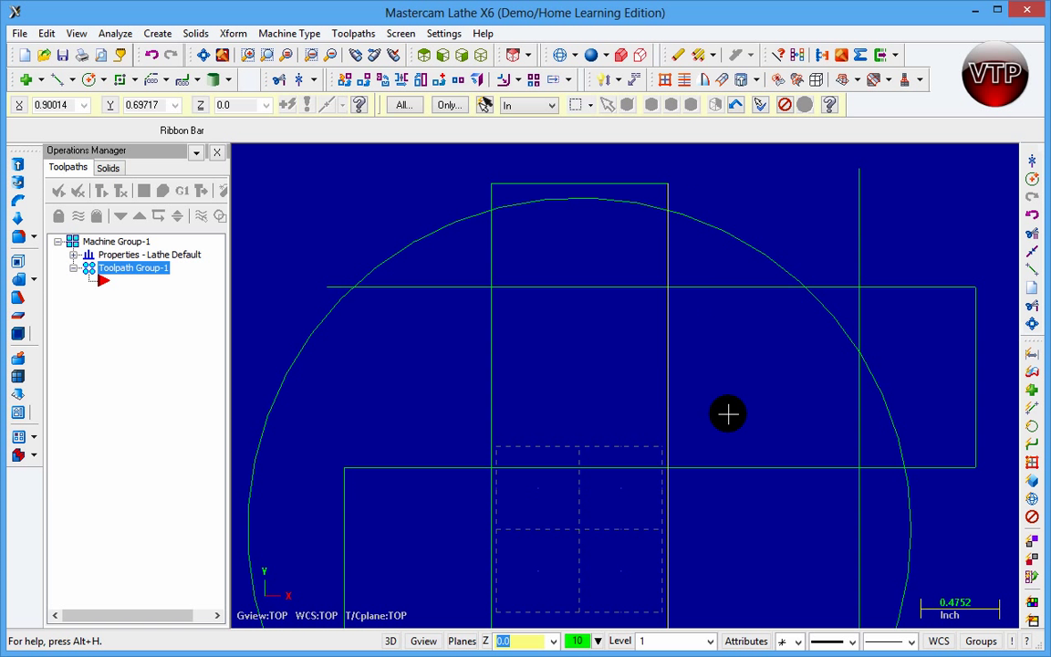
mouse_move(723, 412)
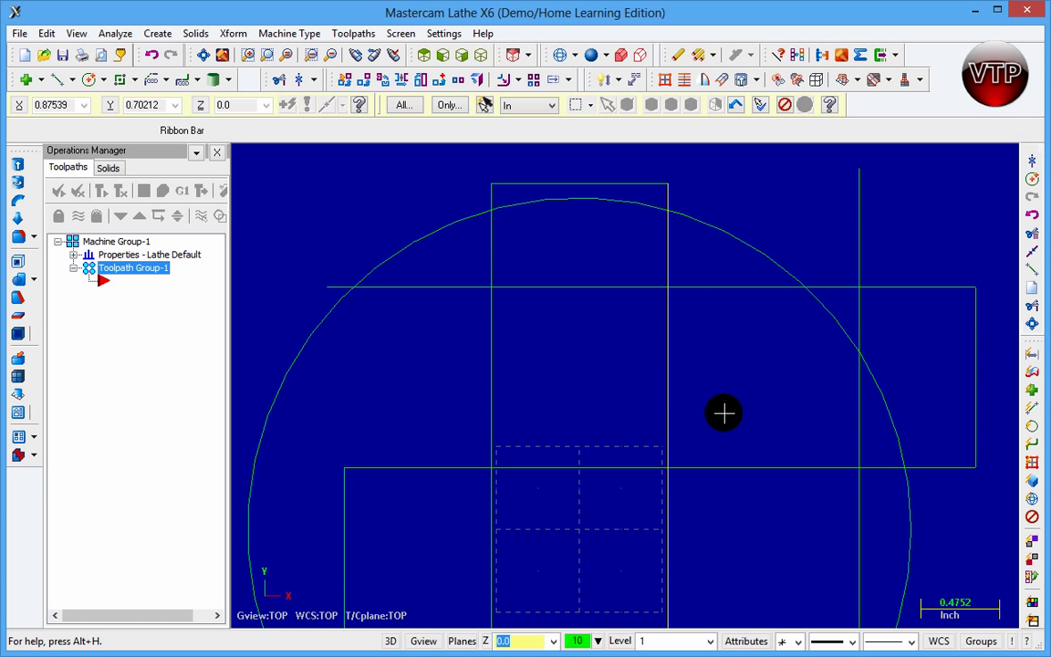
mouse_move(671, 201)
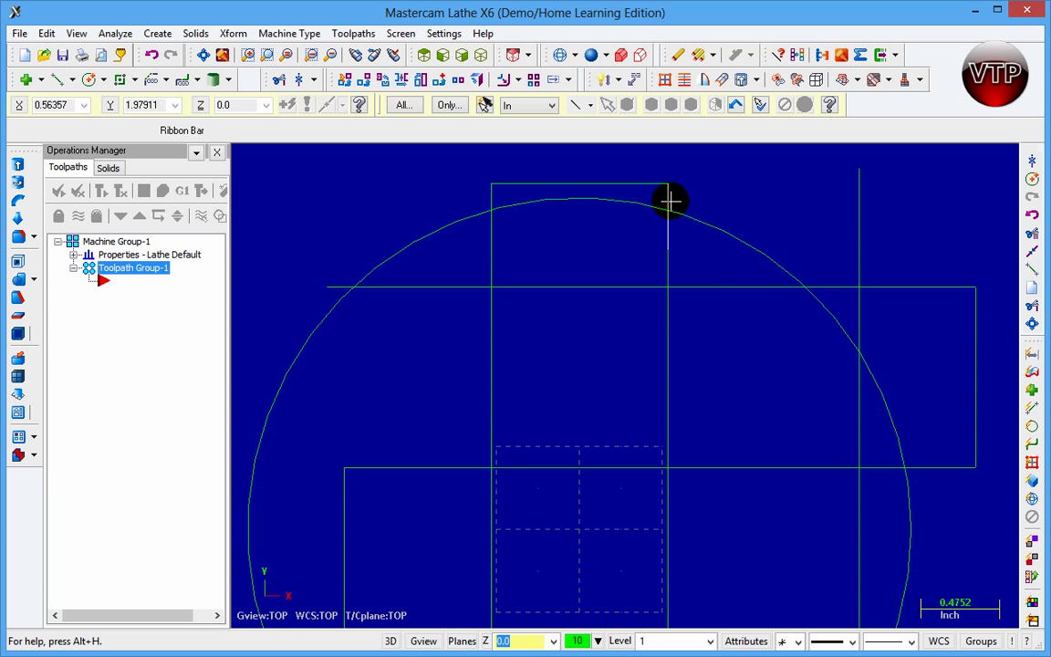
mouse_move(361, 124)
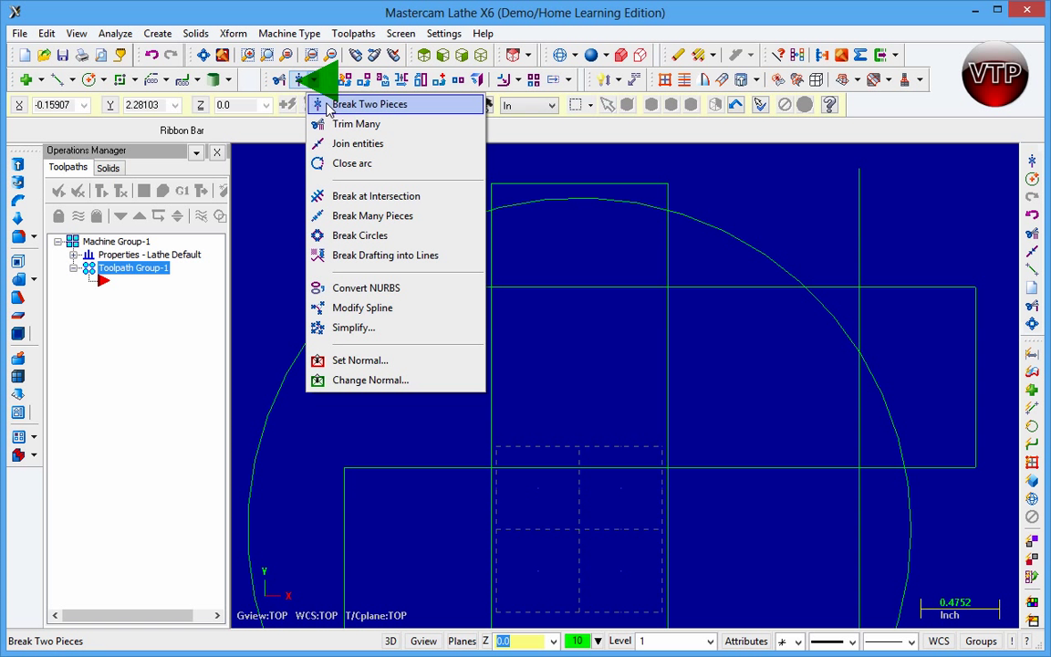
Step: Break the lower horizontal line, then pick the circle for another break at the intersection
left_click(368, 102)
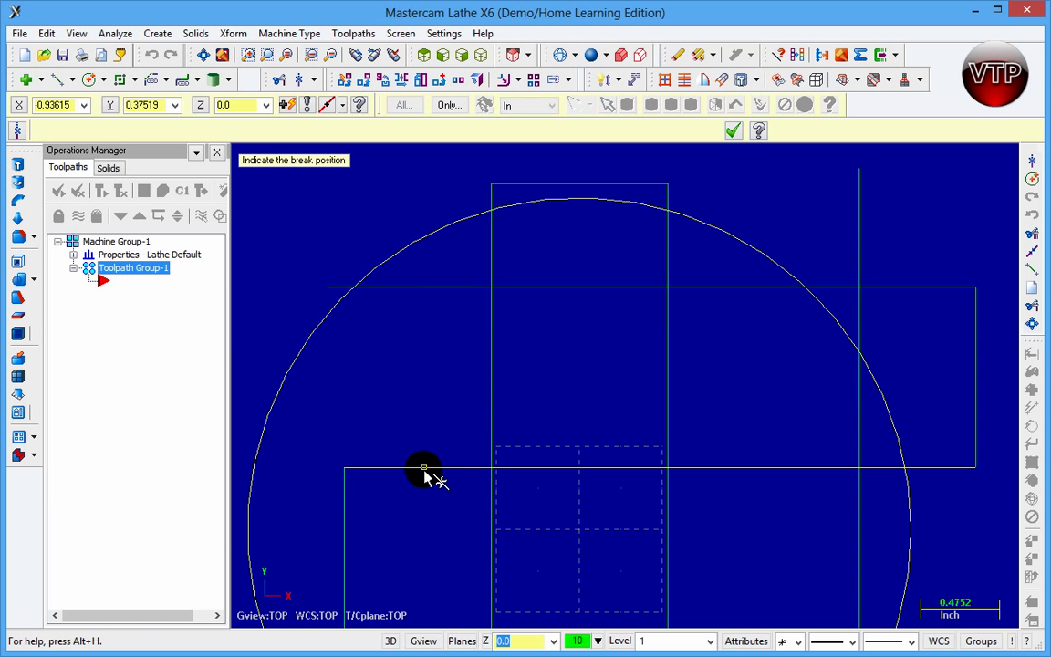
left_click(423, 471)
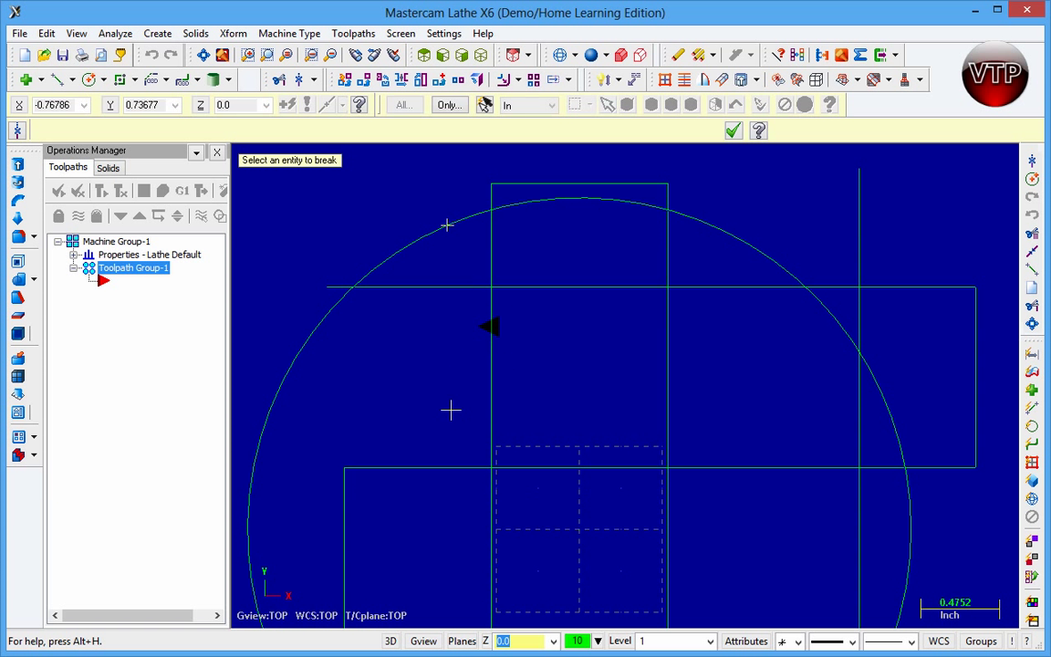
mouse_move(427, 237)
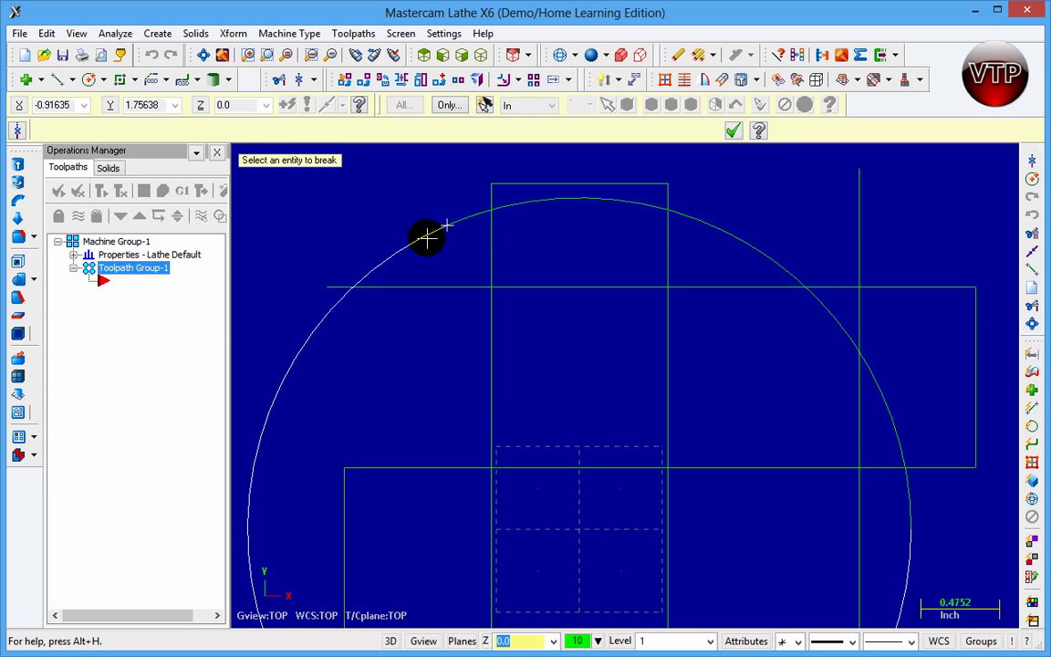
mouse_move(457, 235)
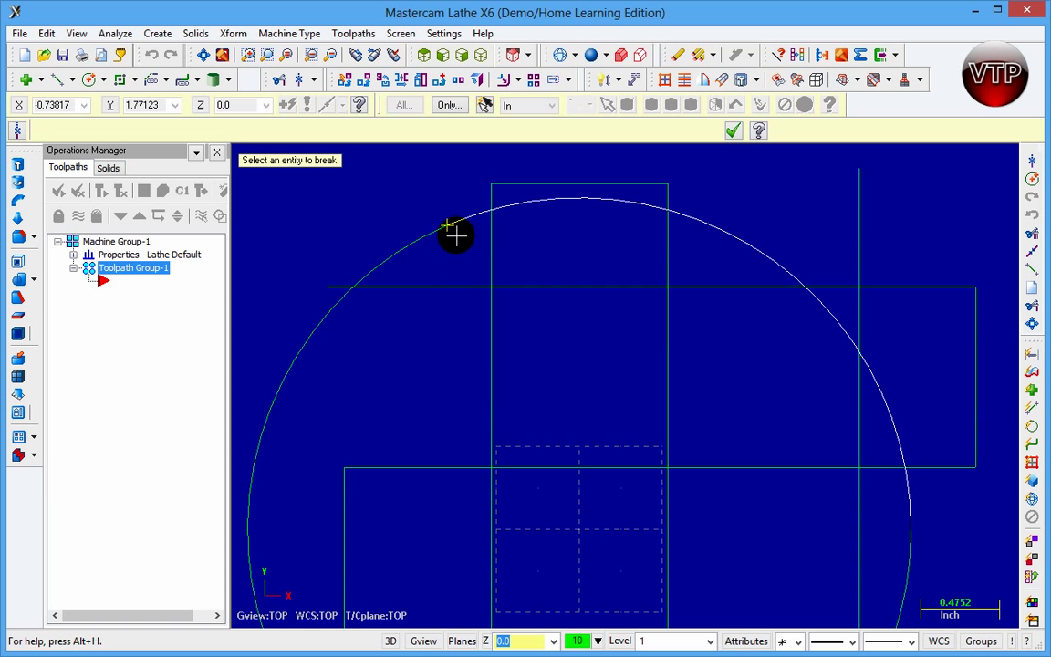
mouse_move(912, 497)
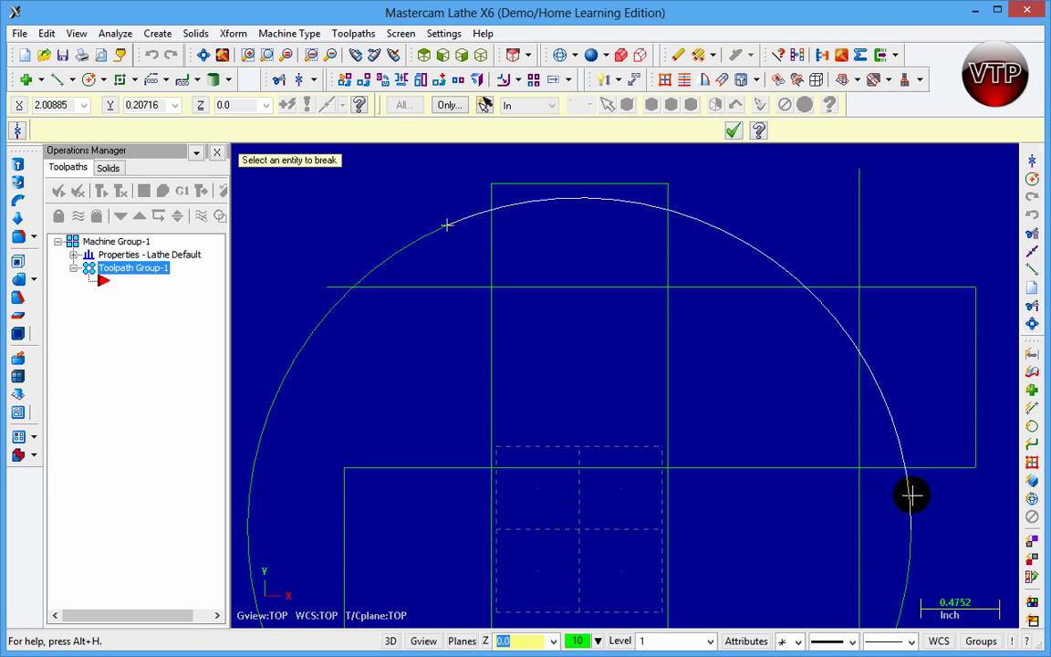
left_click(910, 496)
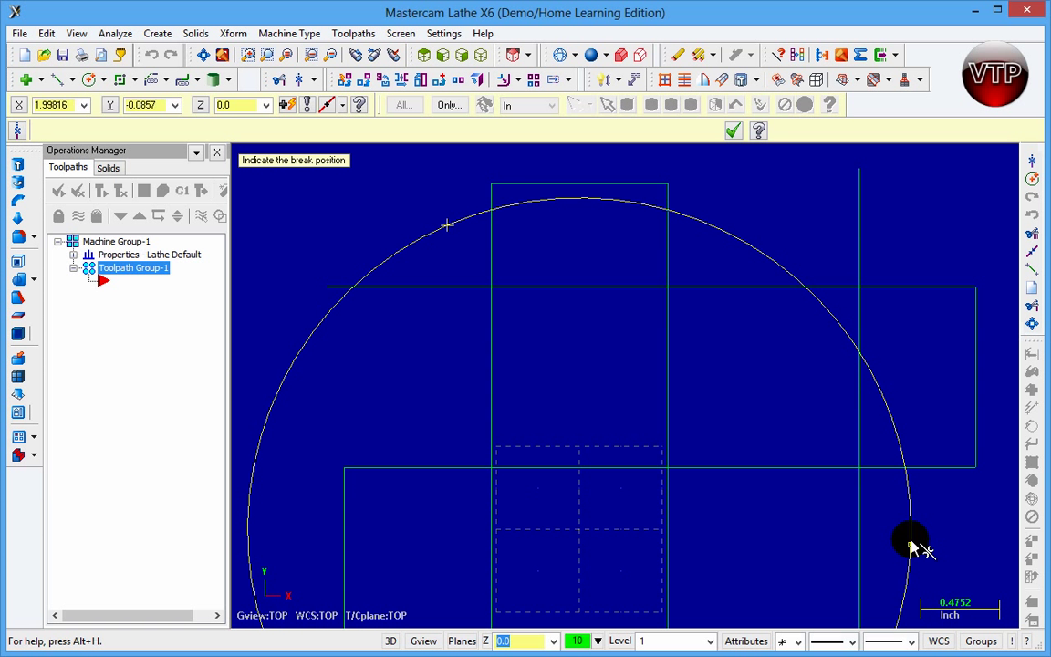
mouse_move(441, 372)
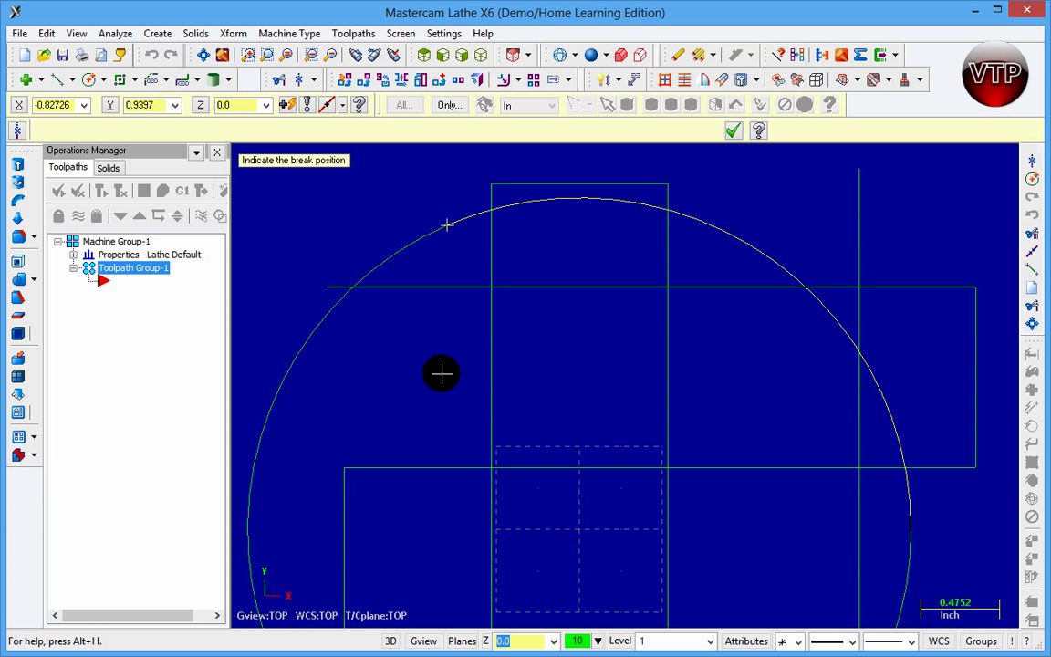
mouse_move(441, 248)
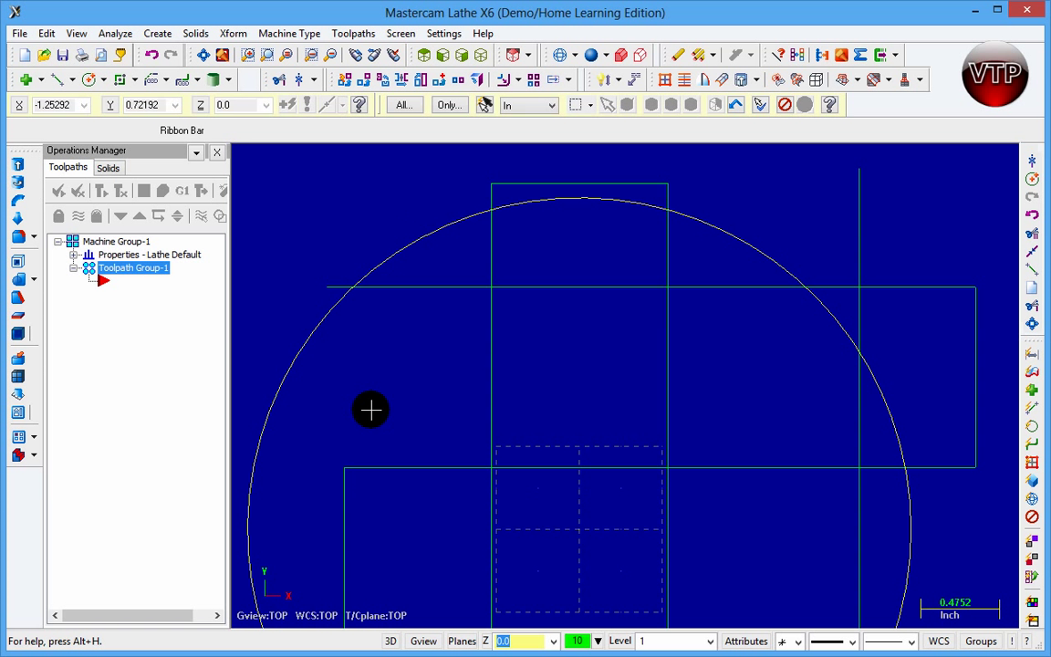
mouse_move(518, 317)
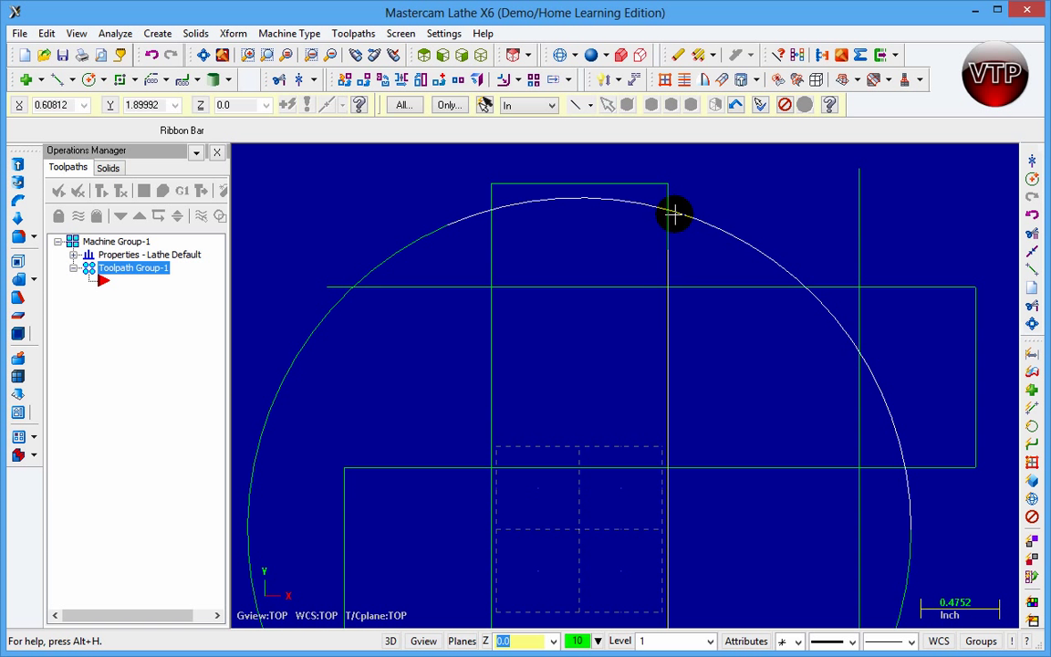
mouse_move(664, 194)
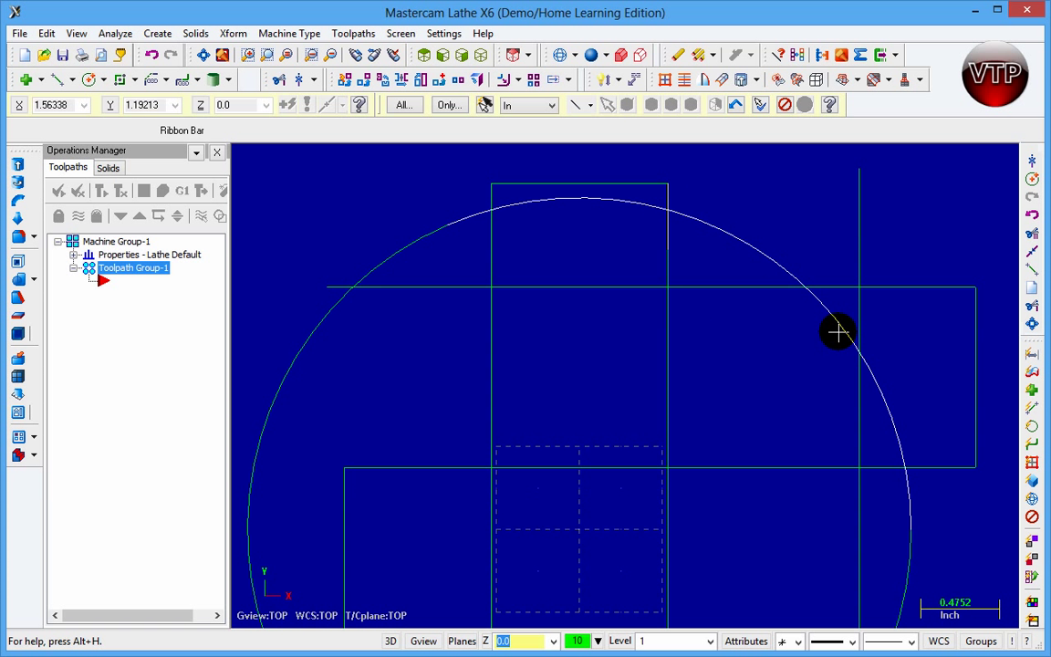
mouse_move(803, 324)
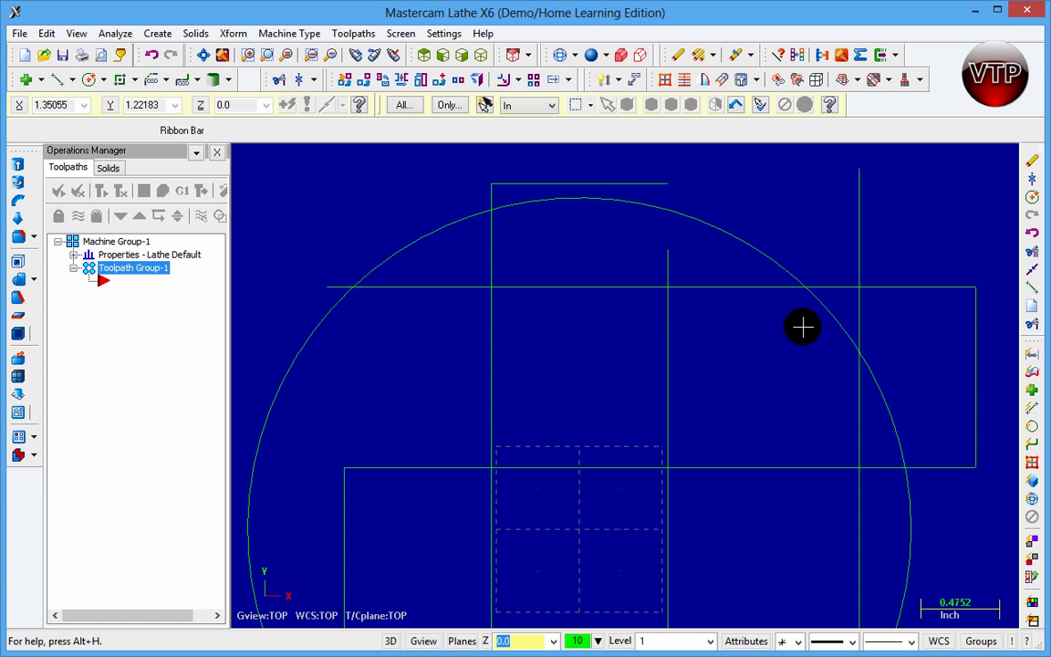
mouse_move(668, 353)
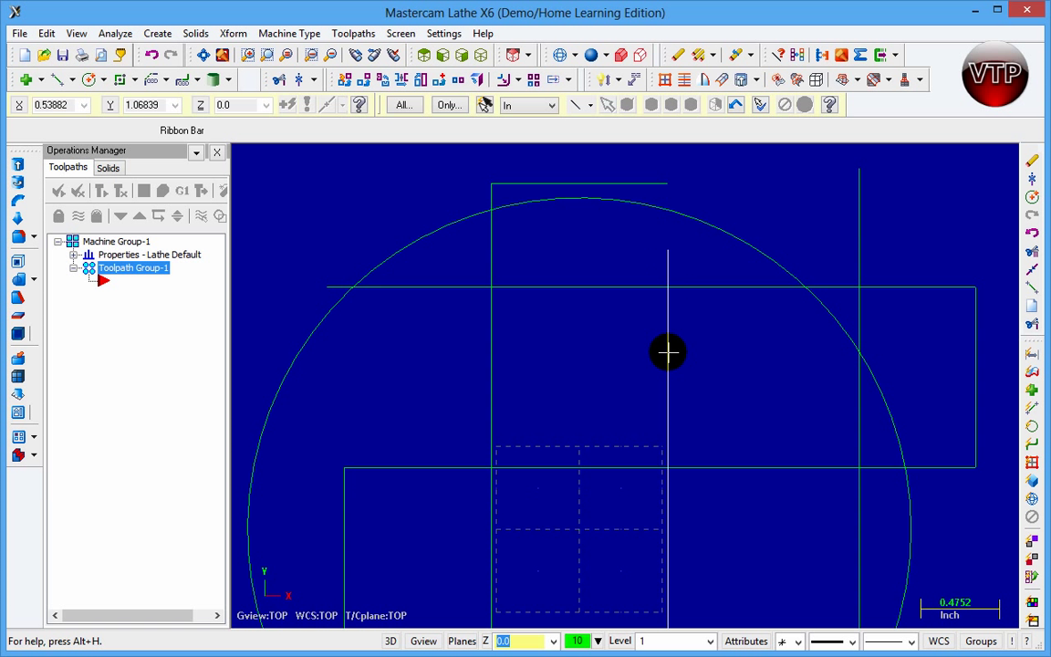
mouse_move(688, 330)
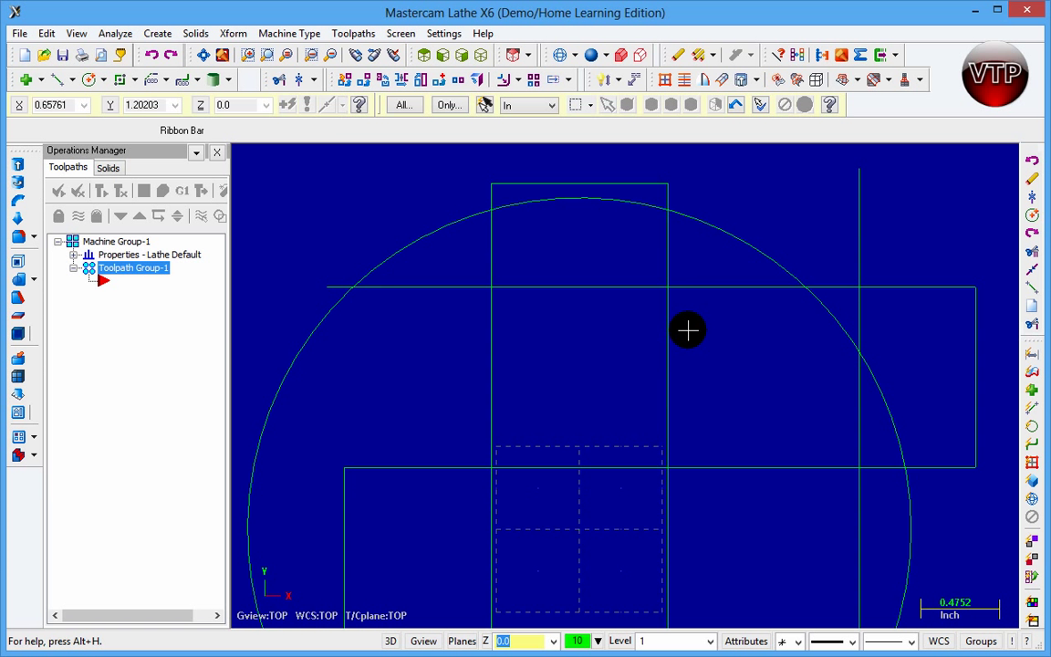
left_click(302, 80)
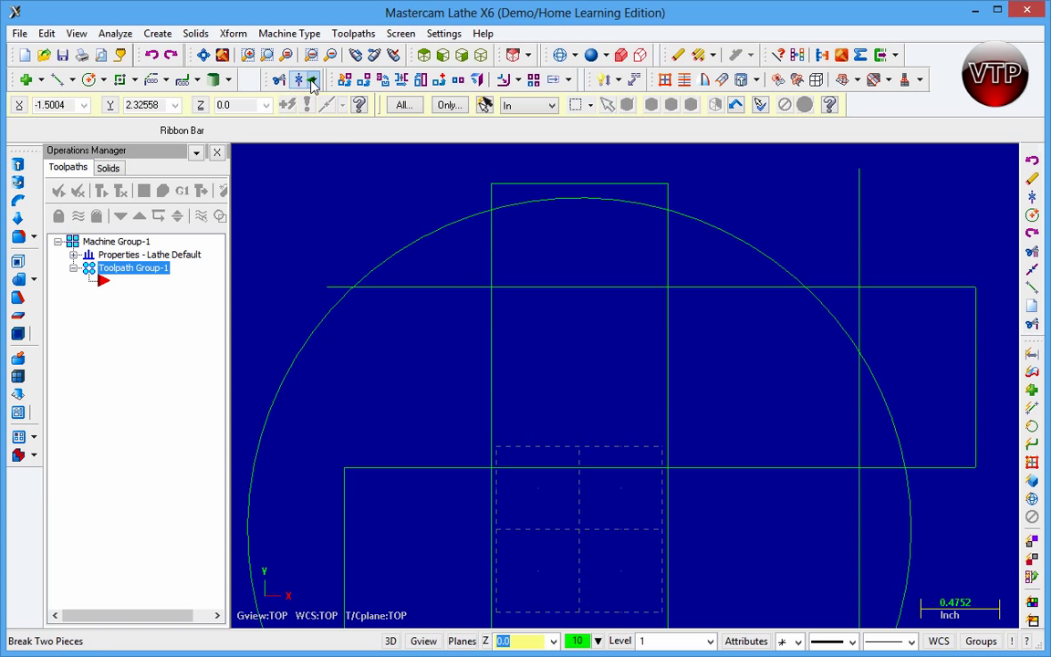
Step: Join the broken pieces of the upper vertical line back into one line
left_click(303, 80)
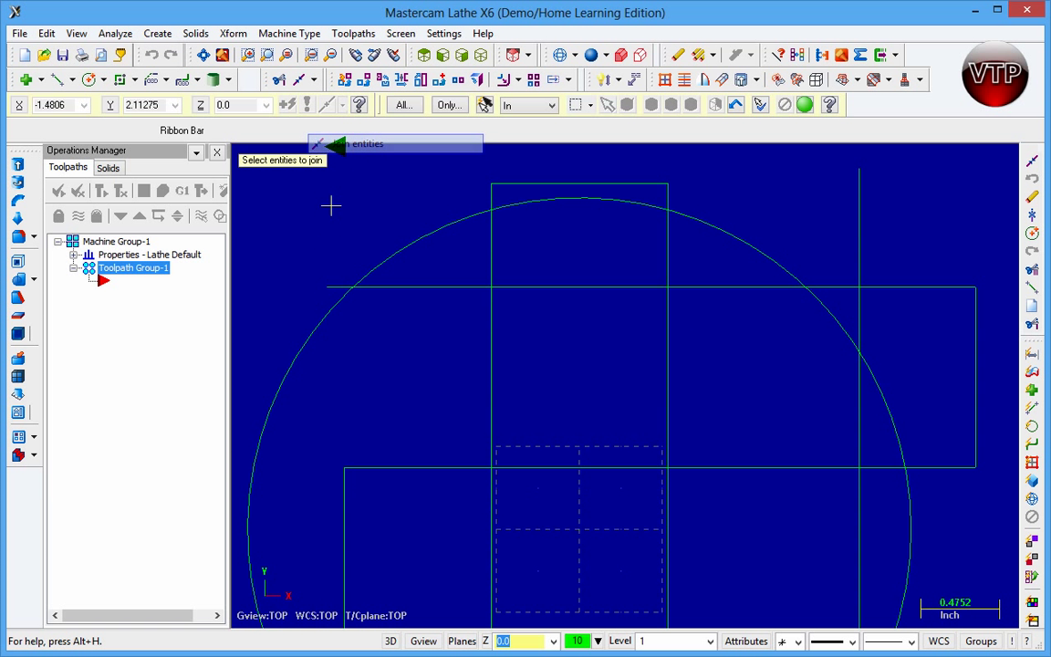
mouse_move(671, 338)
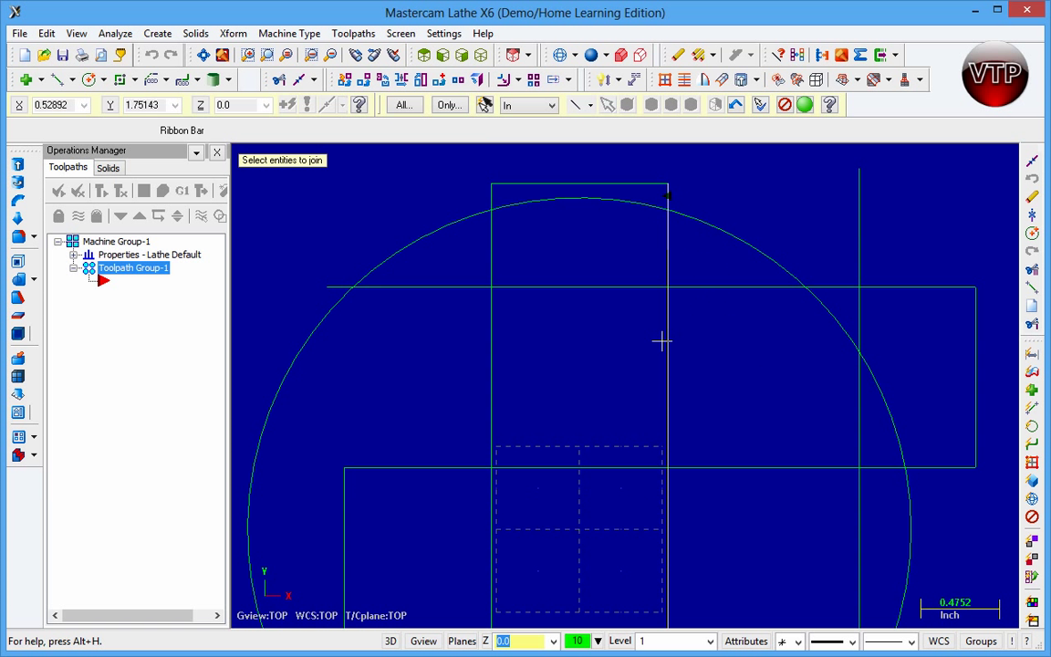
mouse_move(807, 104)
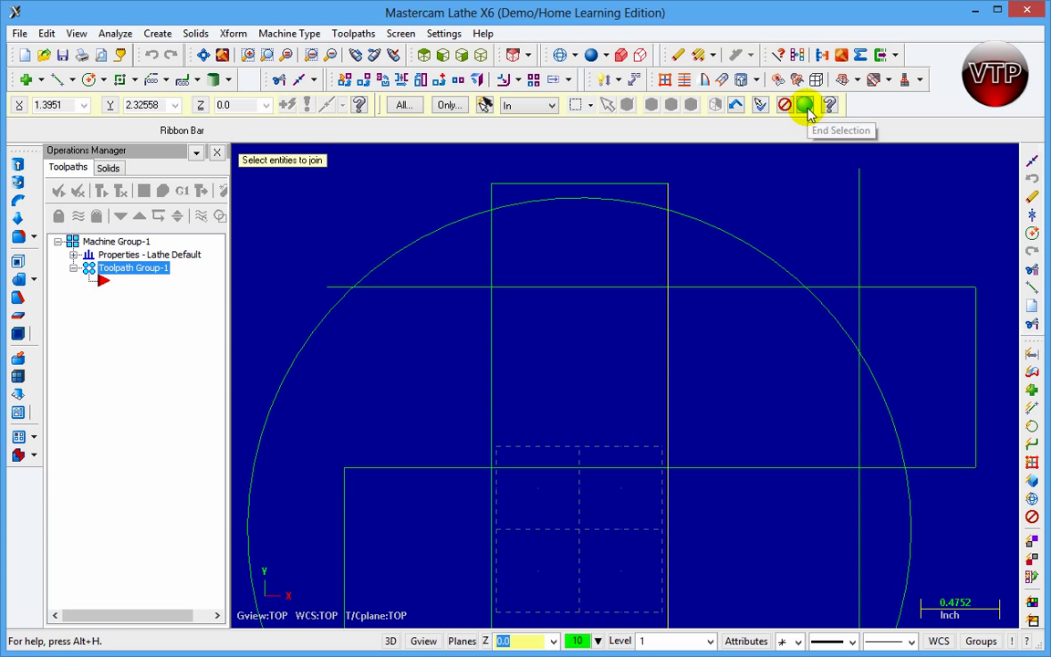
left_click(806, 104)
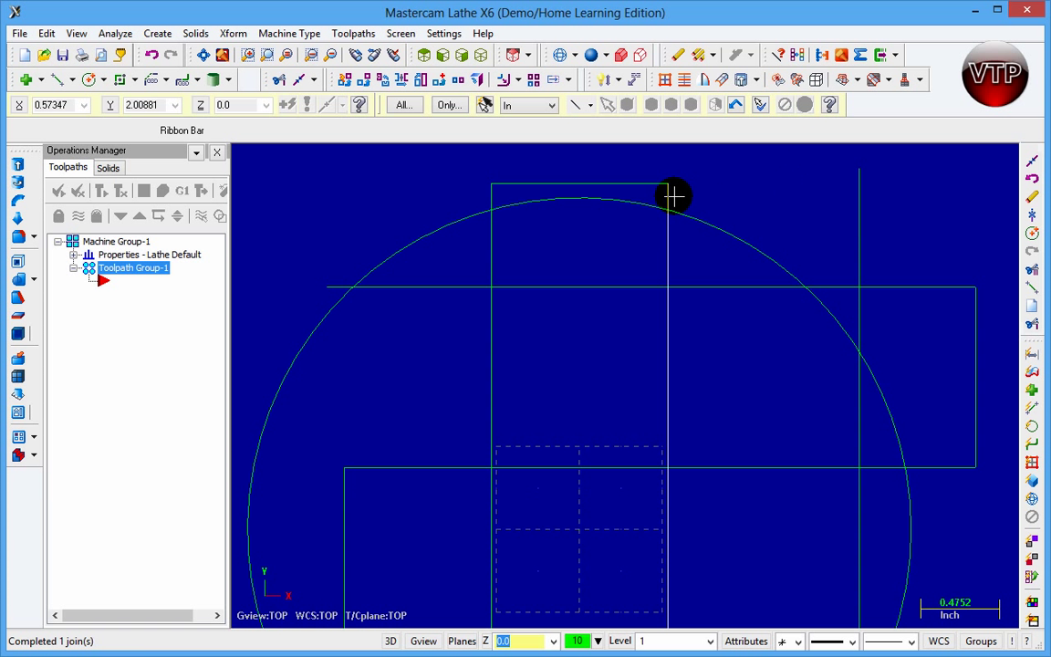
mouse_move(741, 473)
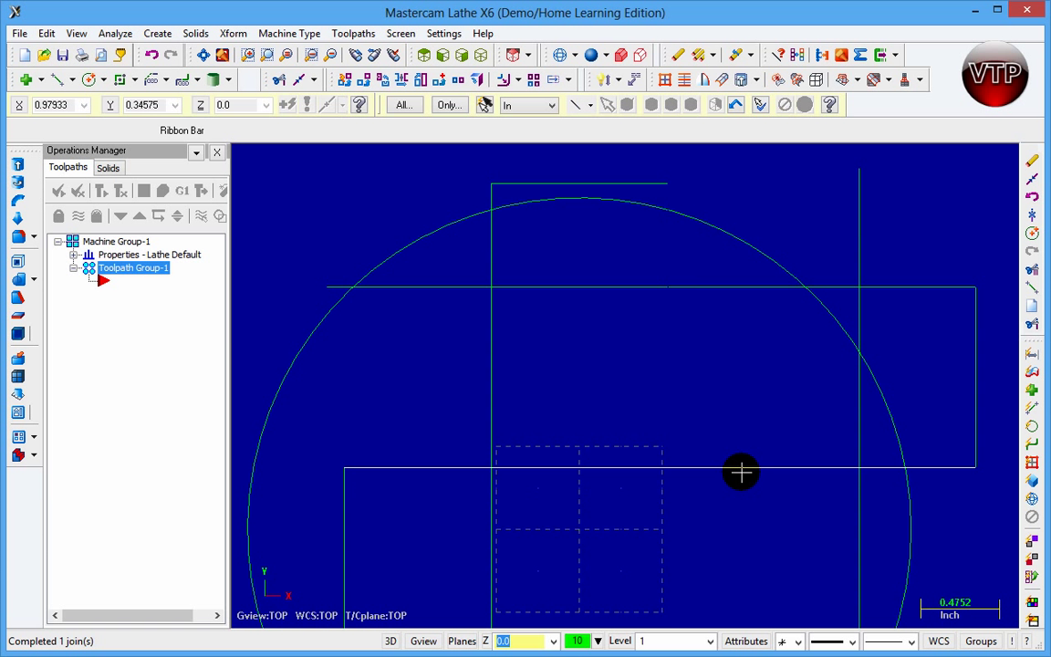
mouse_move(751, 245)
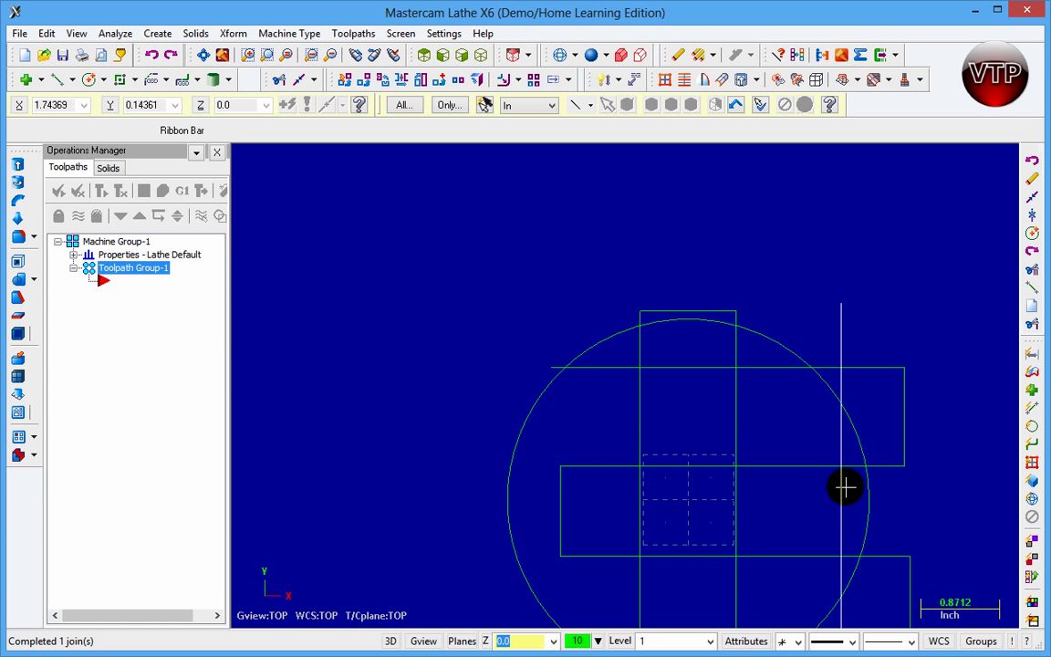
Step: Join the circle's broken arcs back into one complete 2-inch circle
left_click(270, 55)
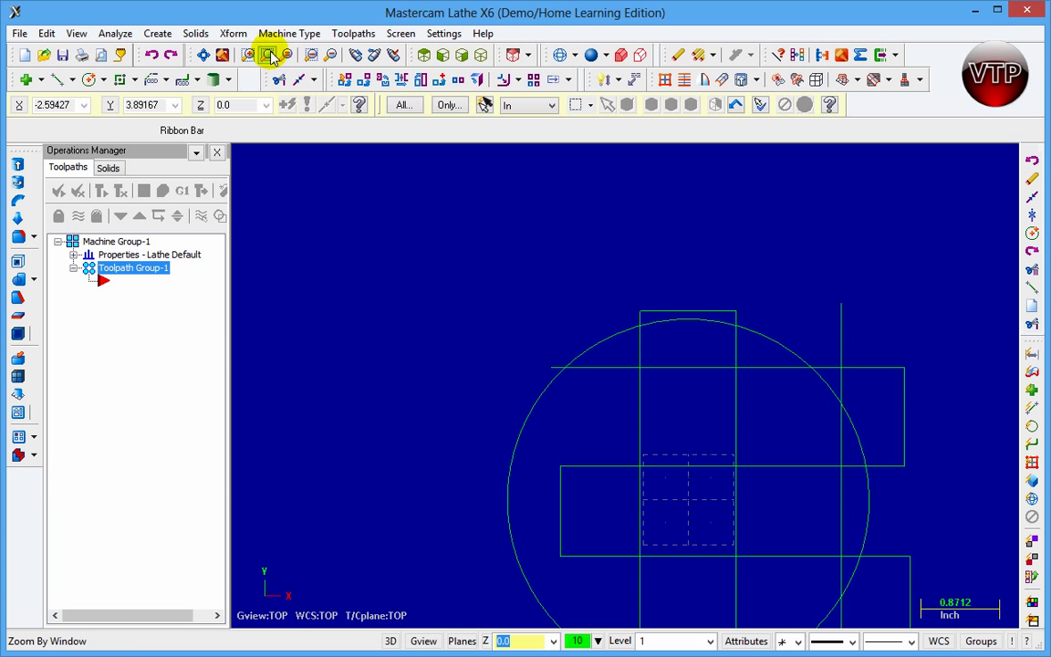
left_click(309, 104)
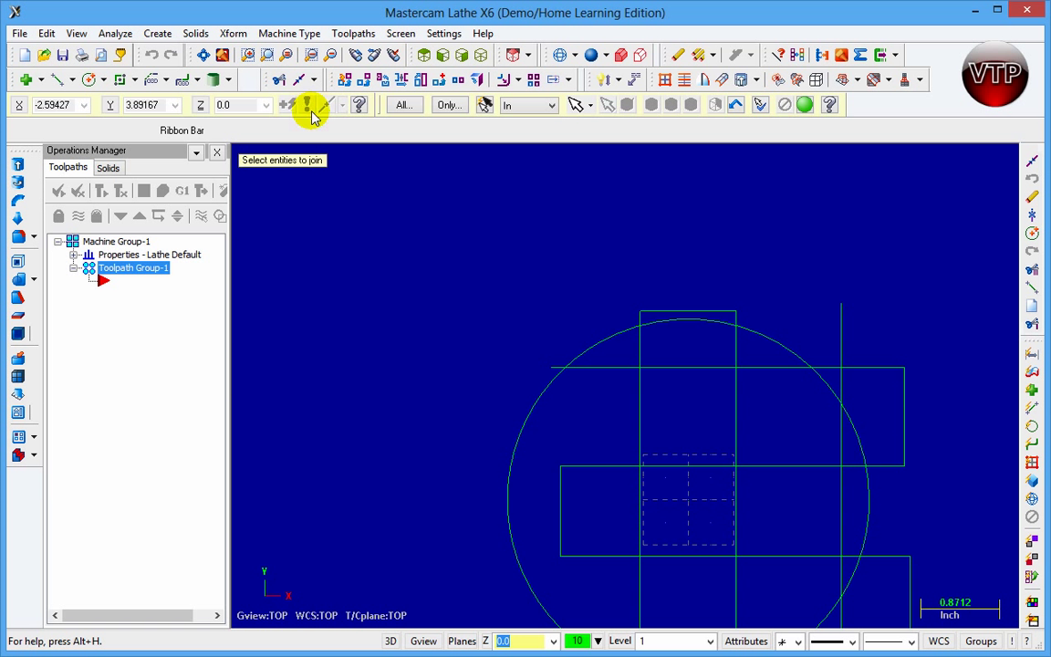
mouse_move(642, 431)
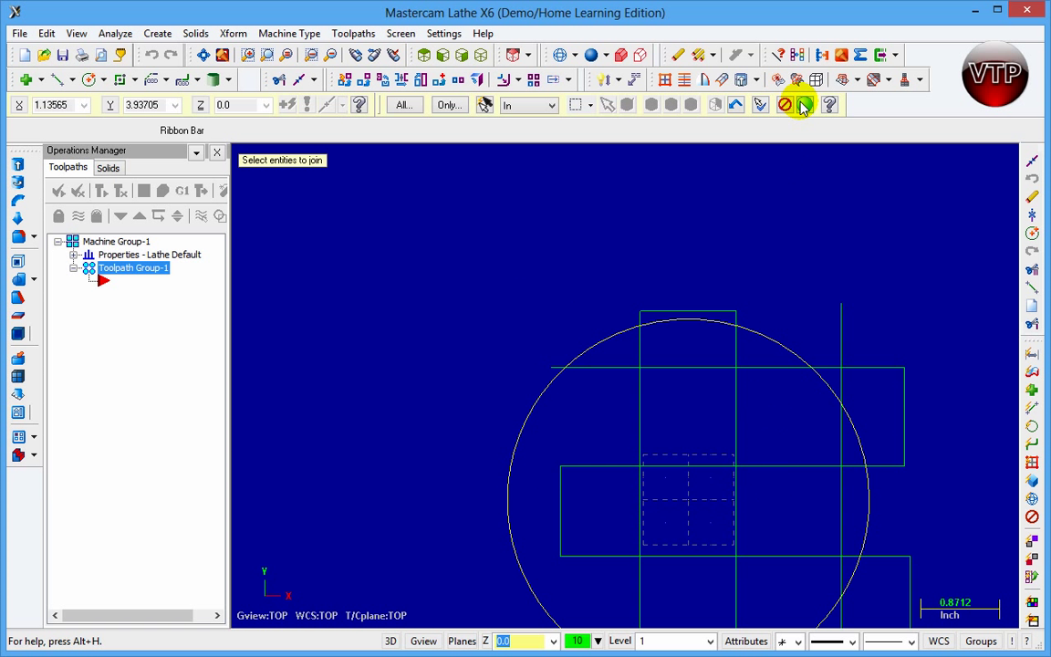
left_click(803, 104)
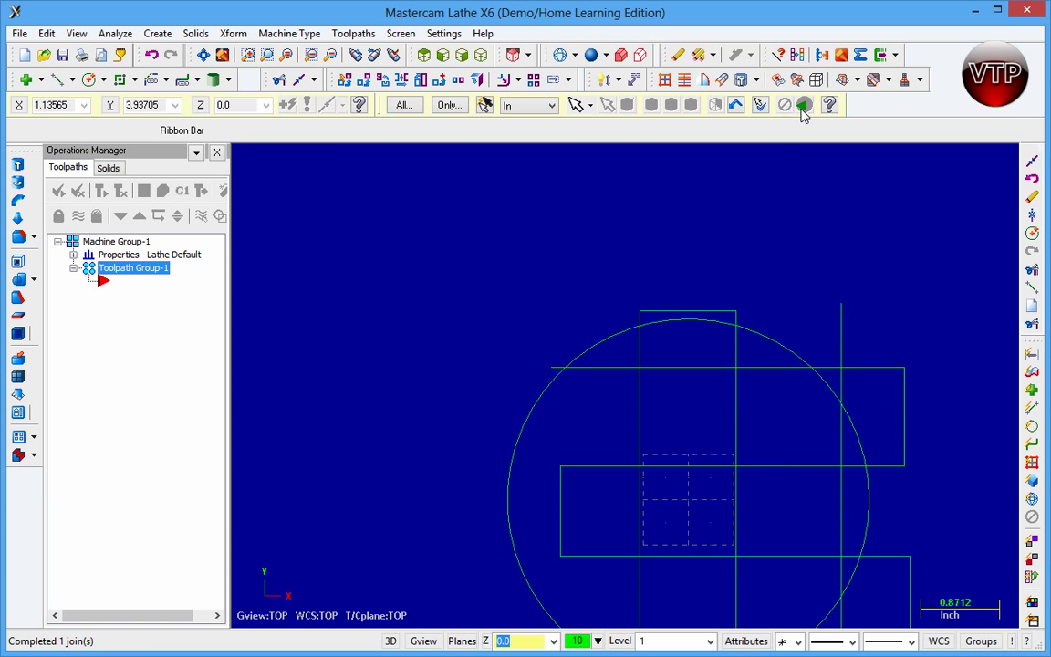
left_click(803, 104)
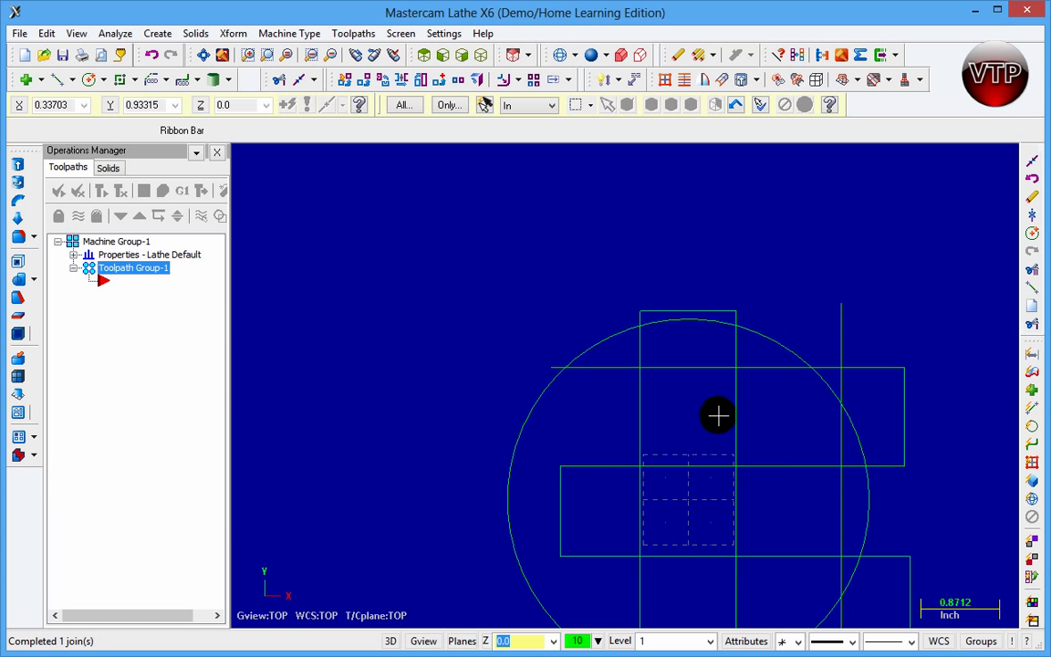
mouse_move(686, 321)
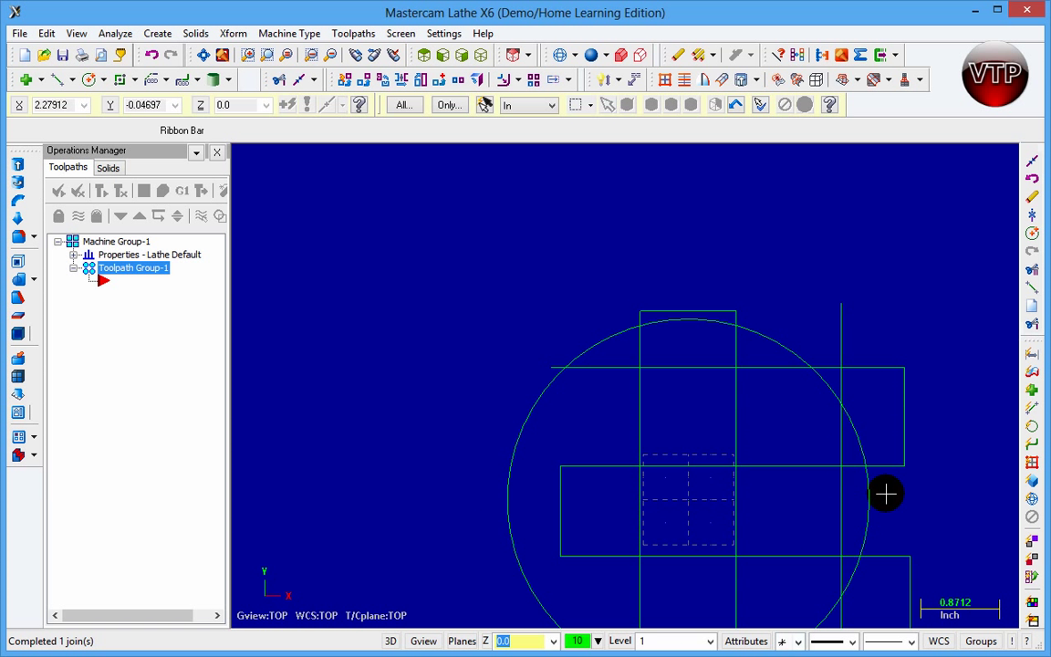
mouse_move(885, 460)
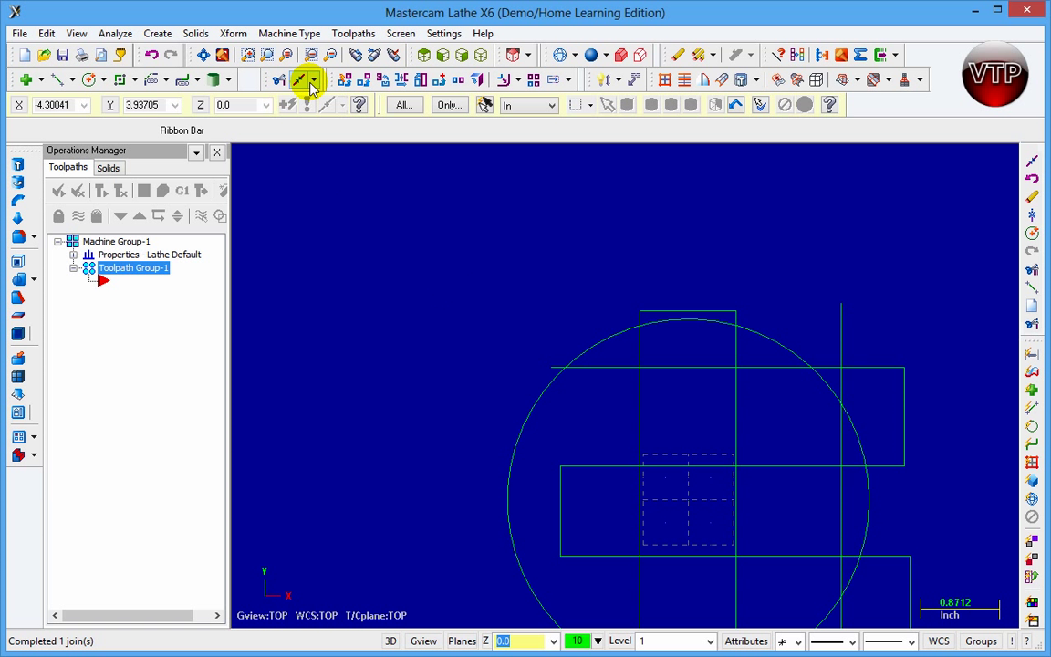
mouse_move(314, 150)
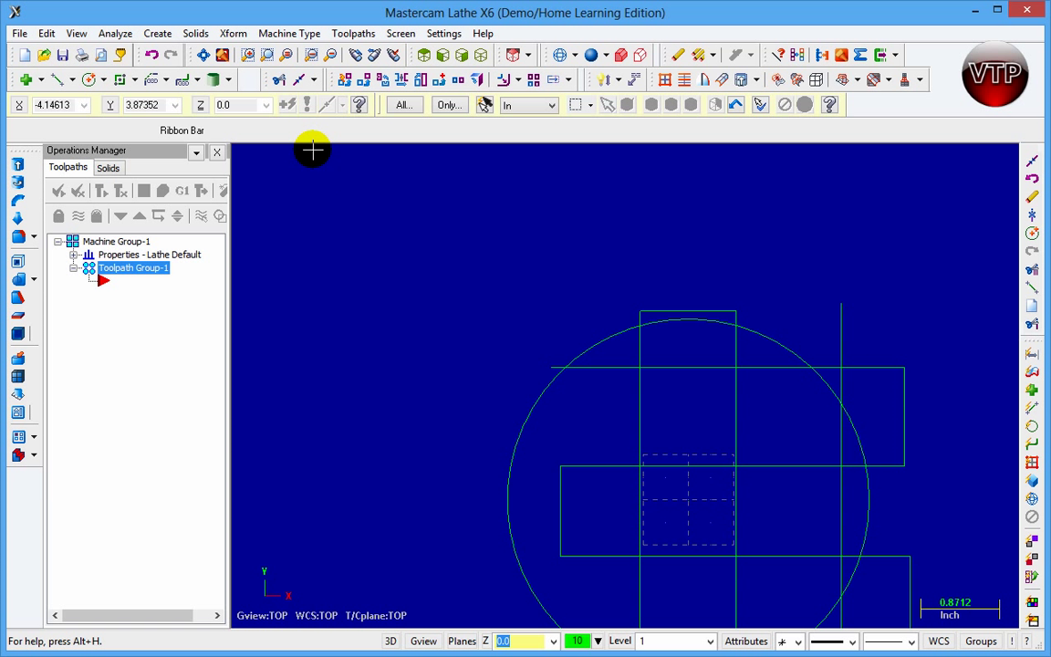